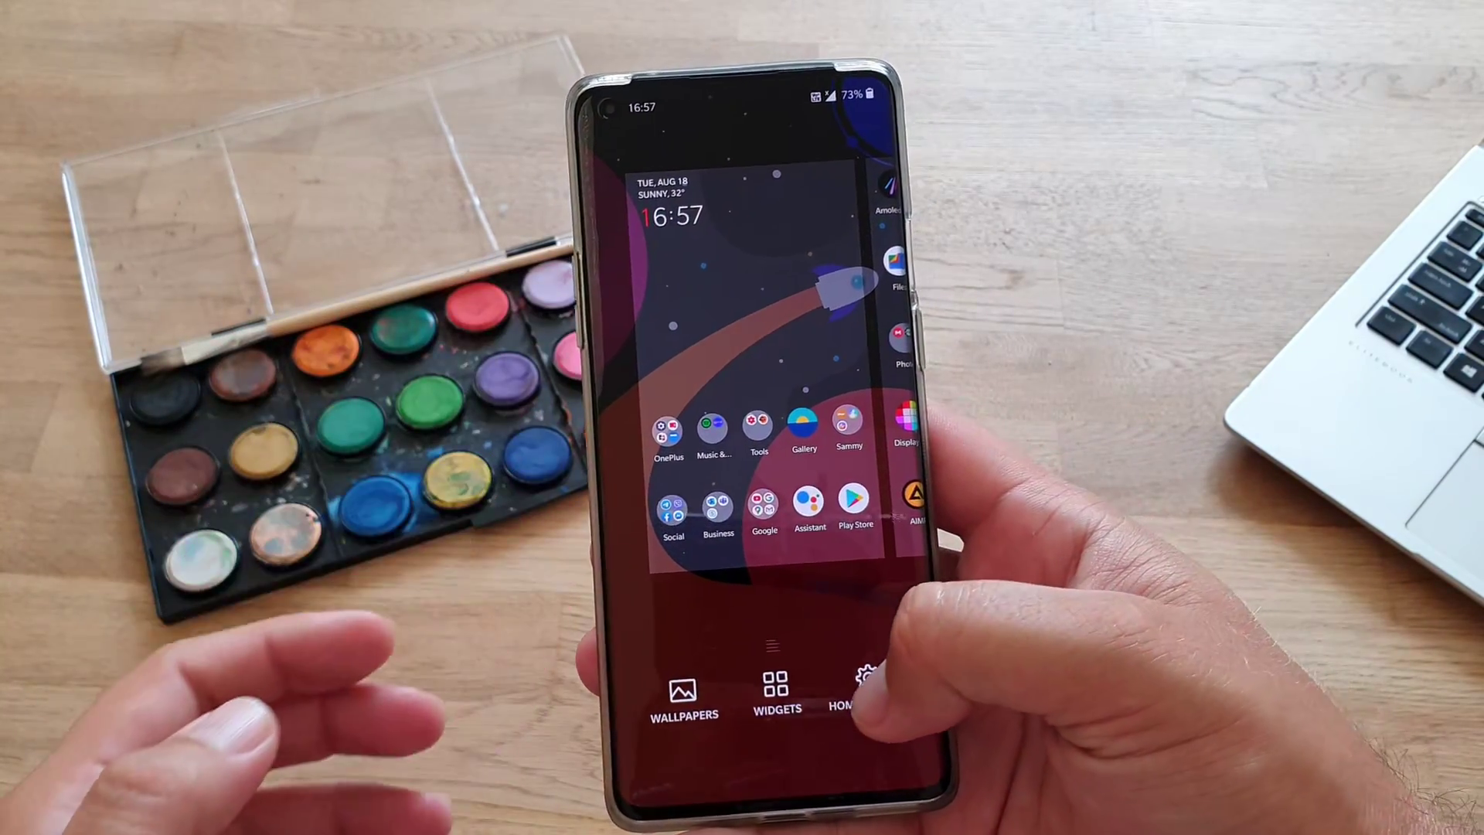
Open Home Settings and view the home screen layout grid, icon size and app name options.
left_click(861, 674)
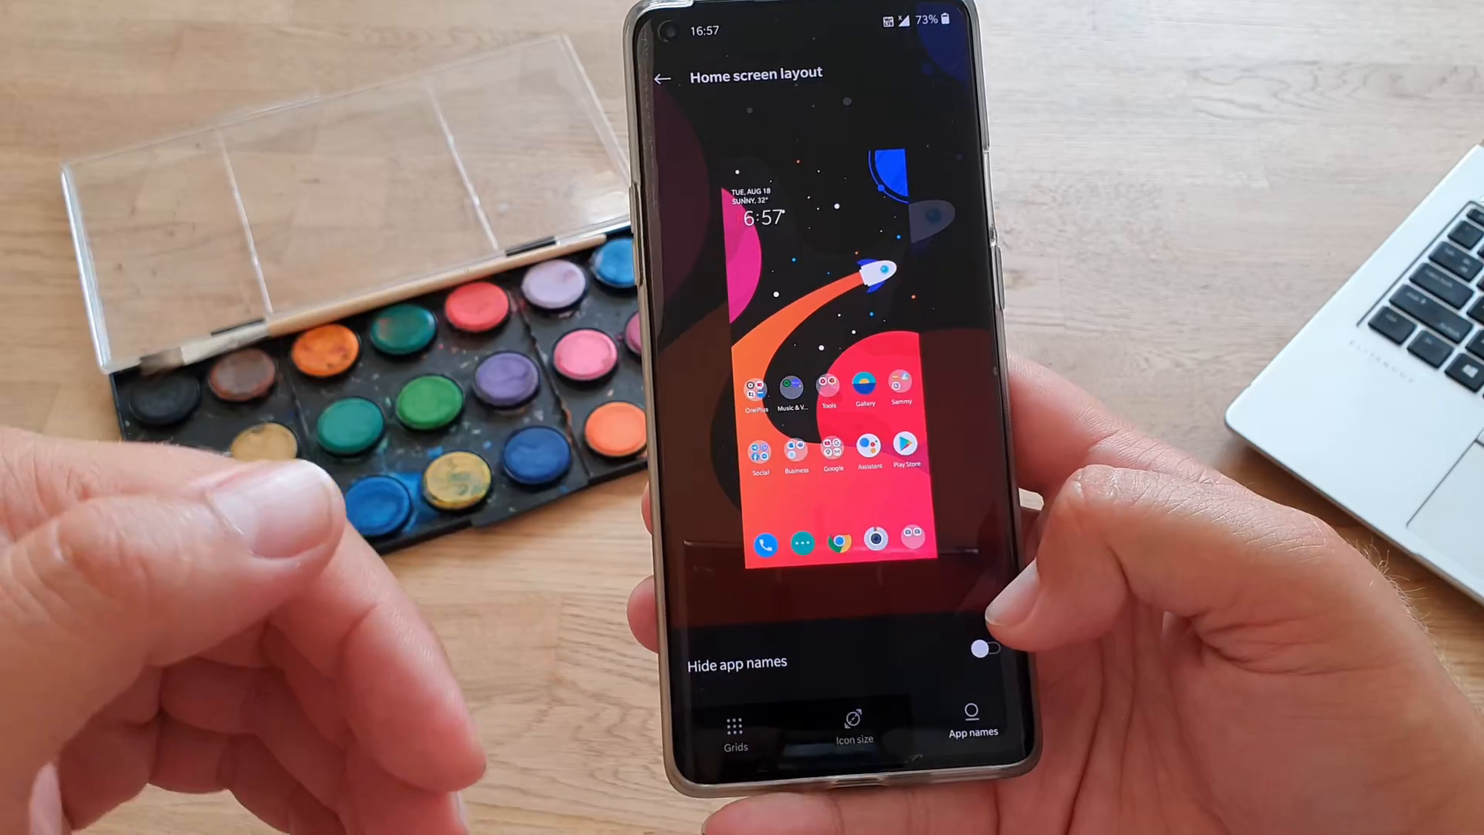
left_click(984, 648)
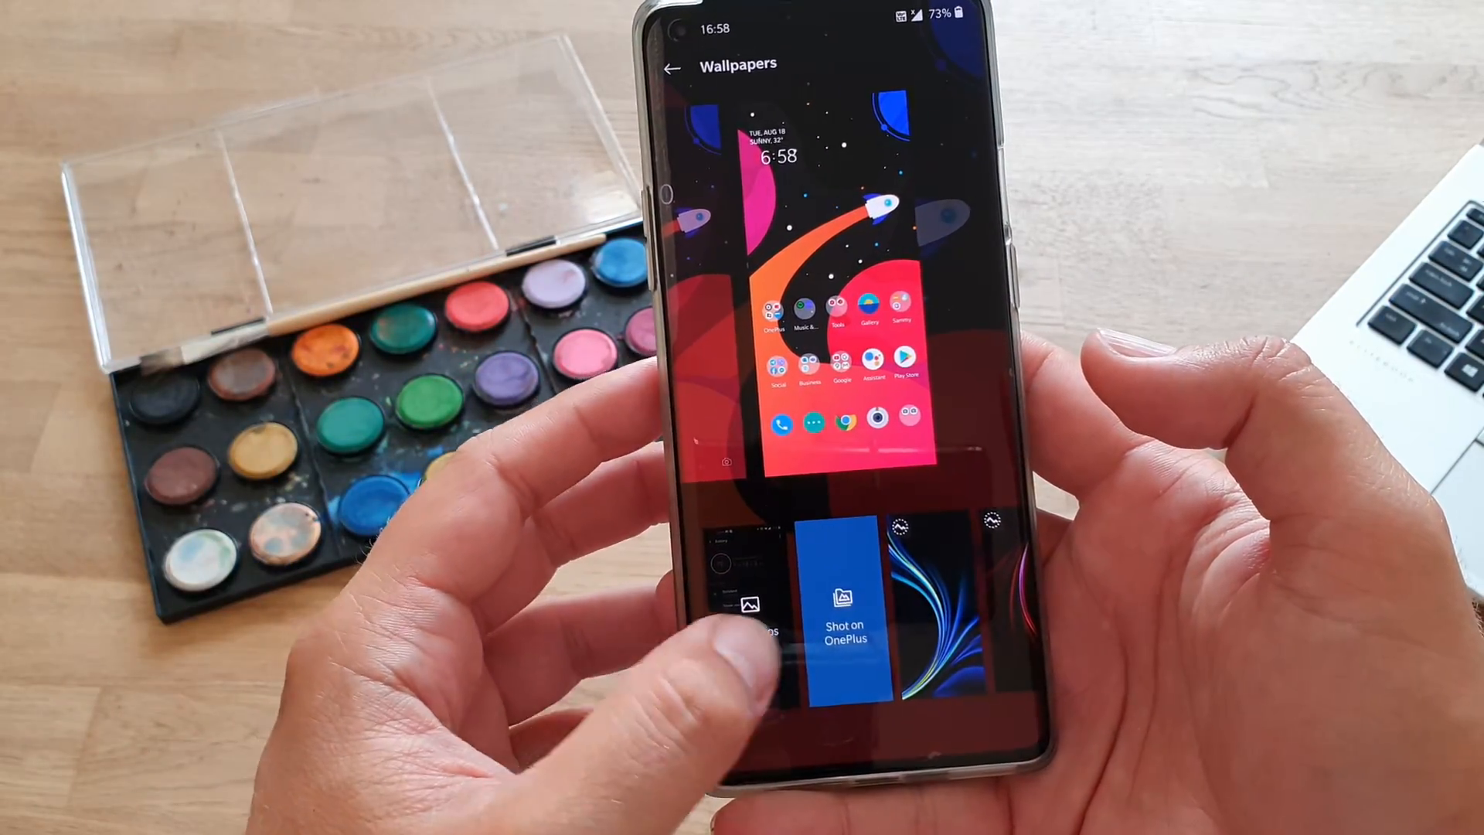
Apply the purple swirling OnePlus 8 live wallpaper to the home screen.
scroll("left", 3)
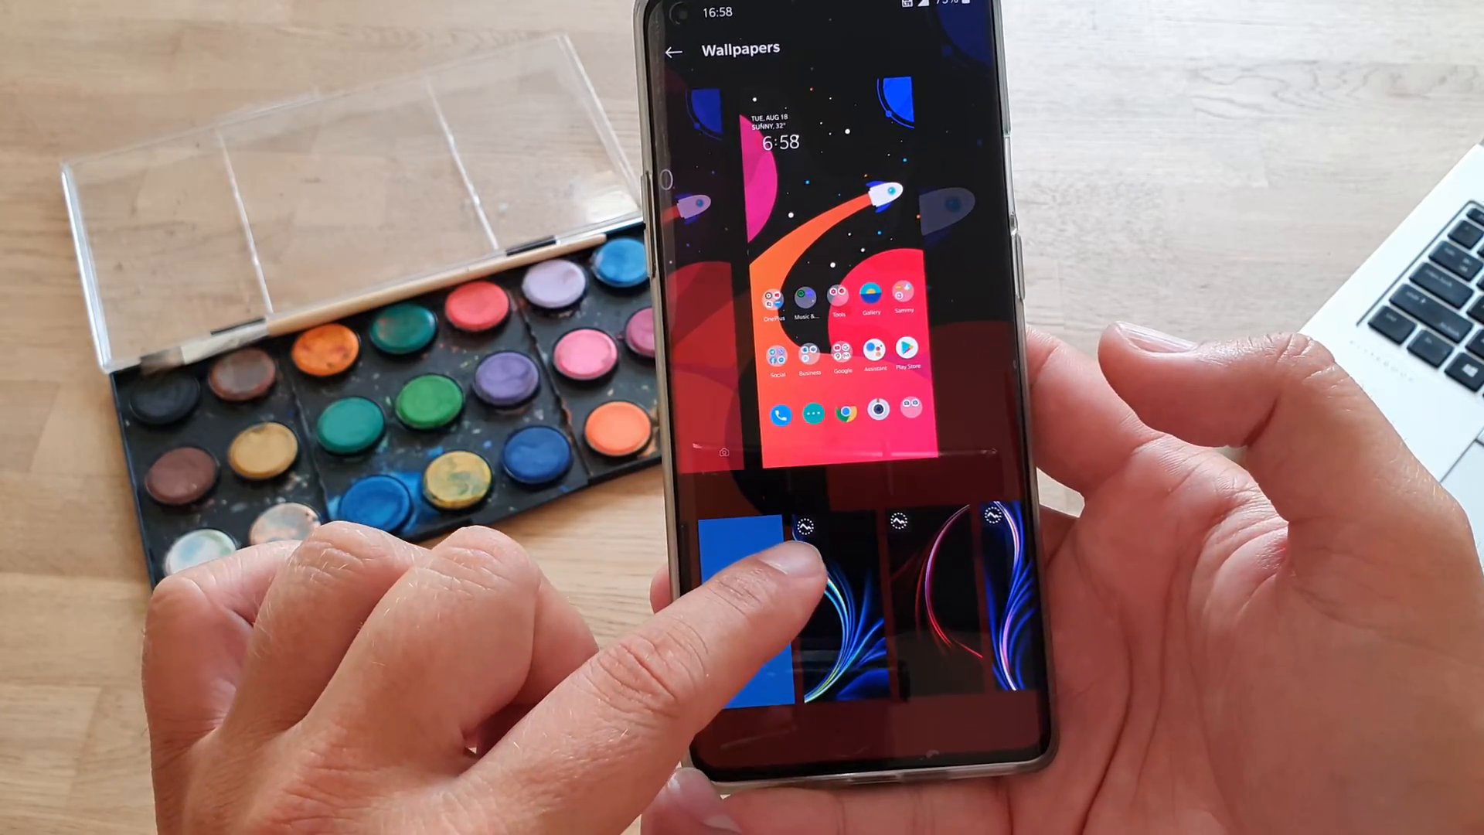
left_click(923, 605)
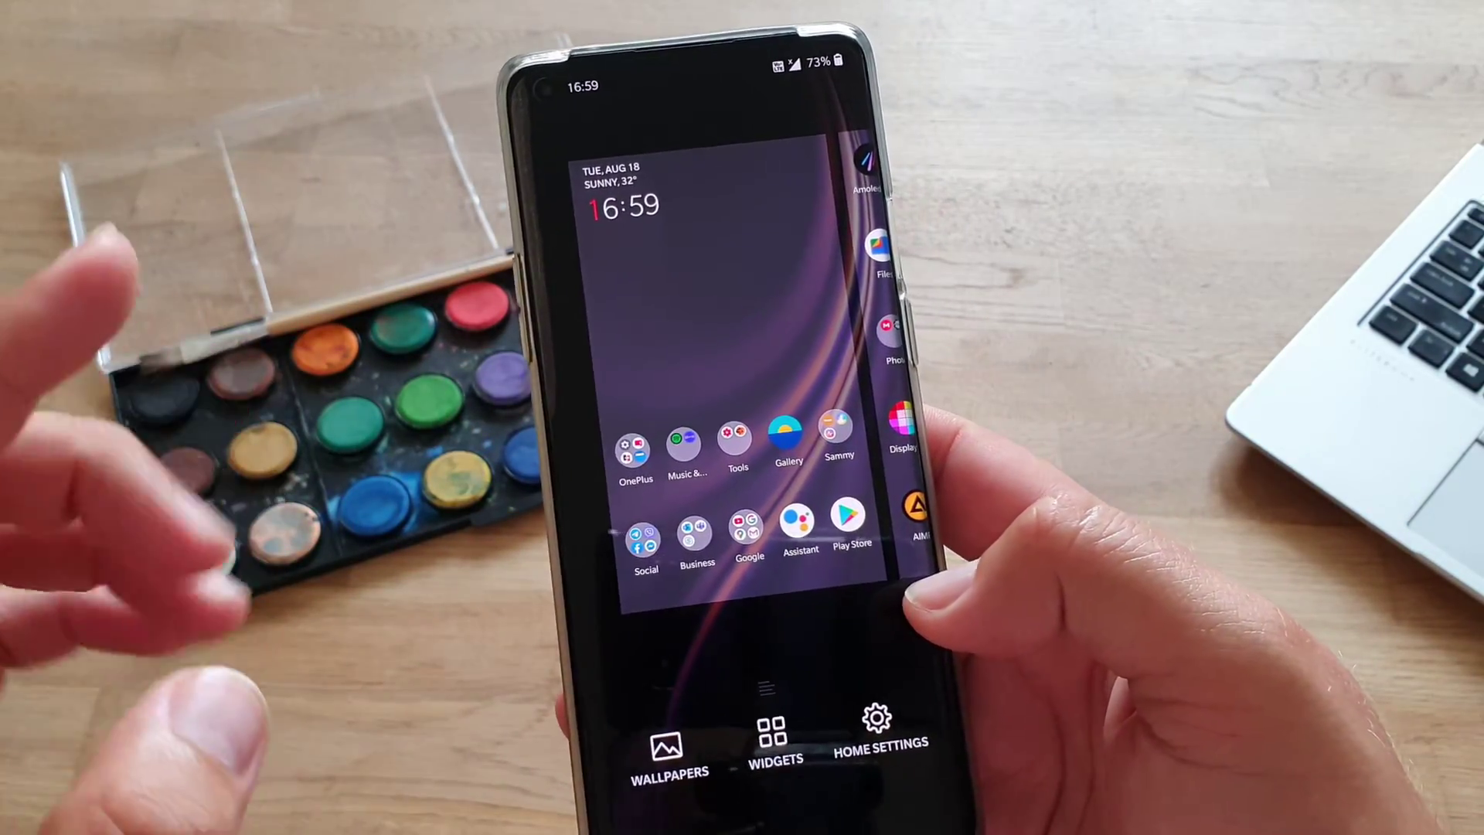
Replace the default Oxygen icons with a different icon pack from Home Settings.
left_click(879, 729)
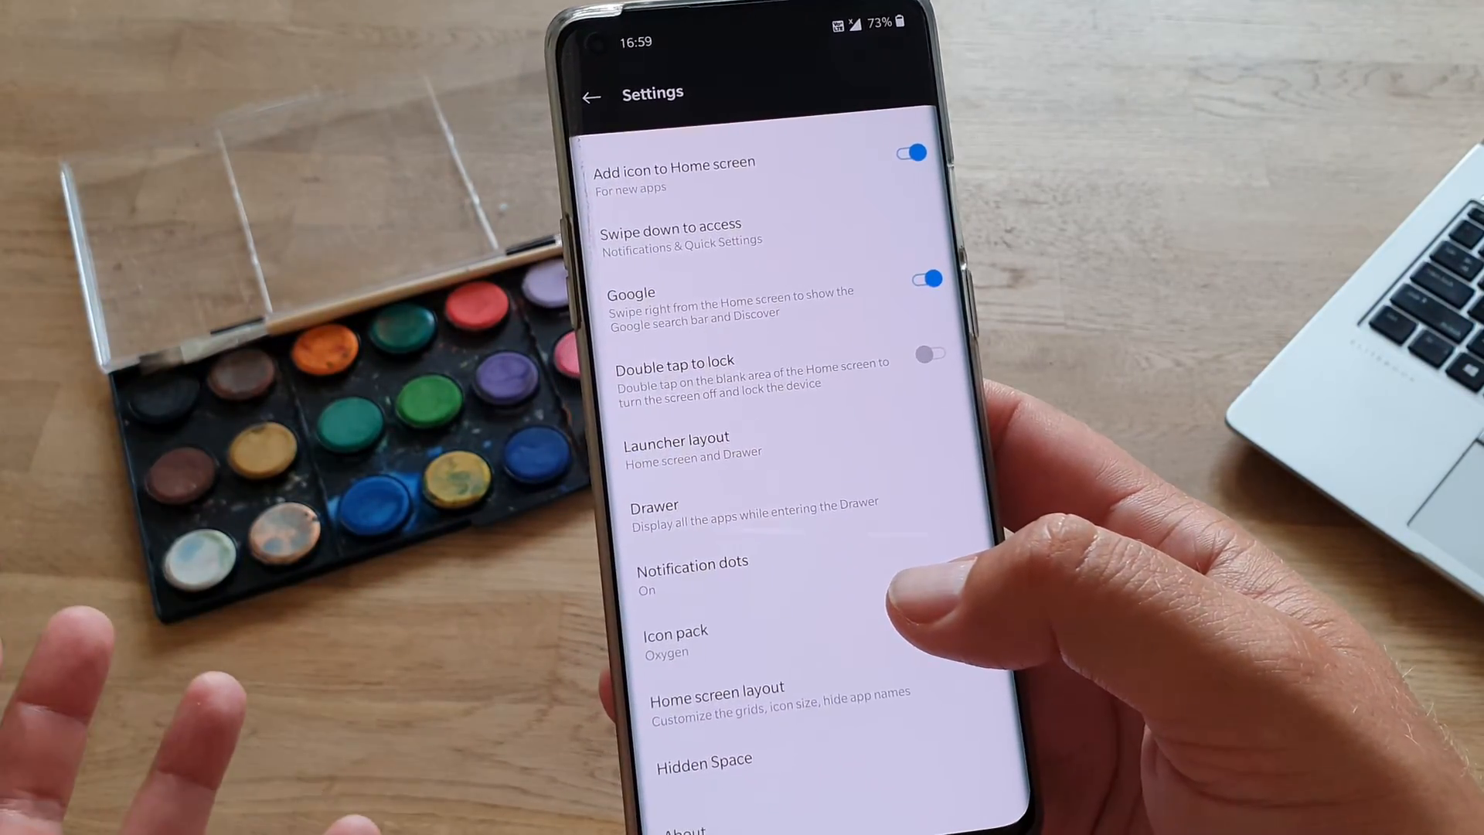
left_click(675, 642)
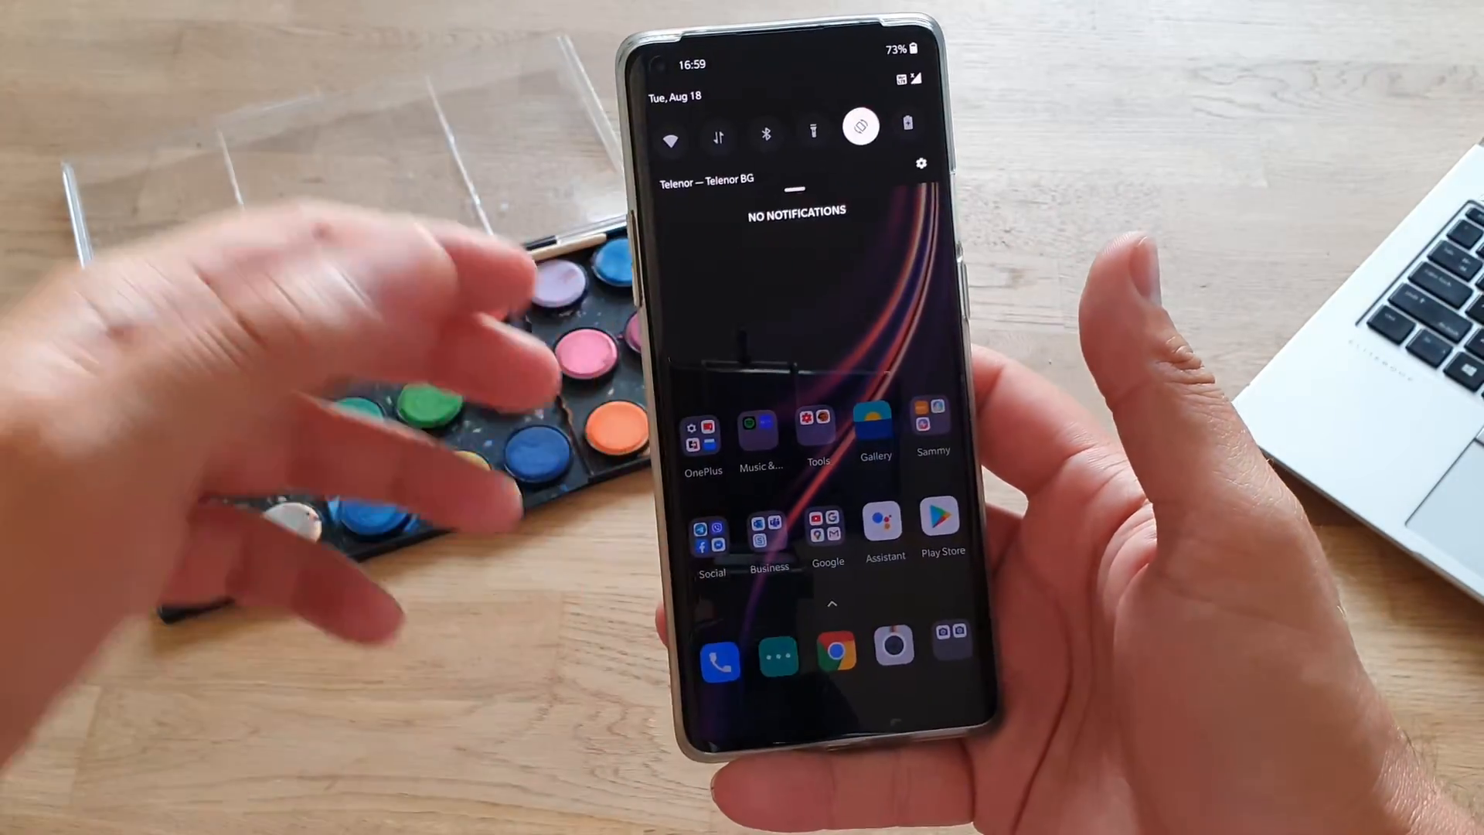
From the notification shade, open Settings and the Customization page for dark tone and red accent.
scroll("down", 3)
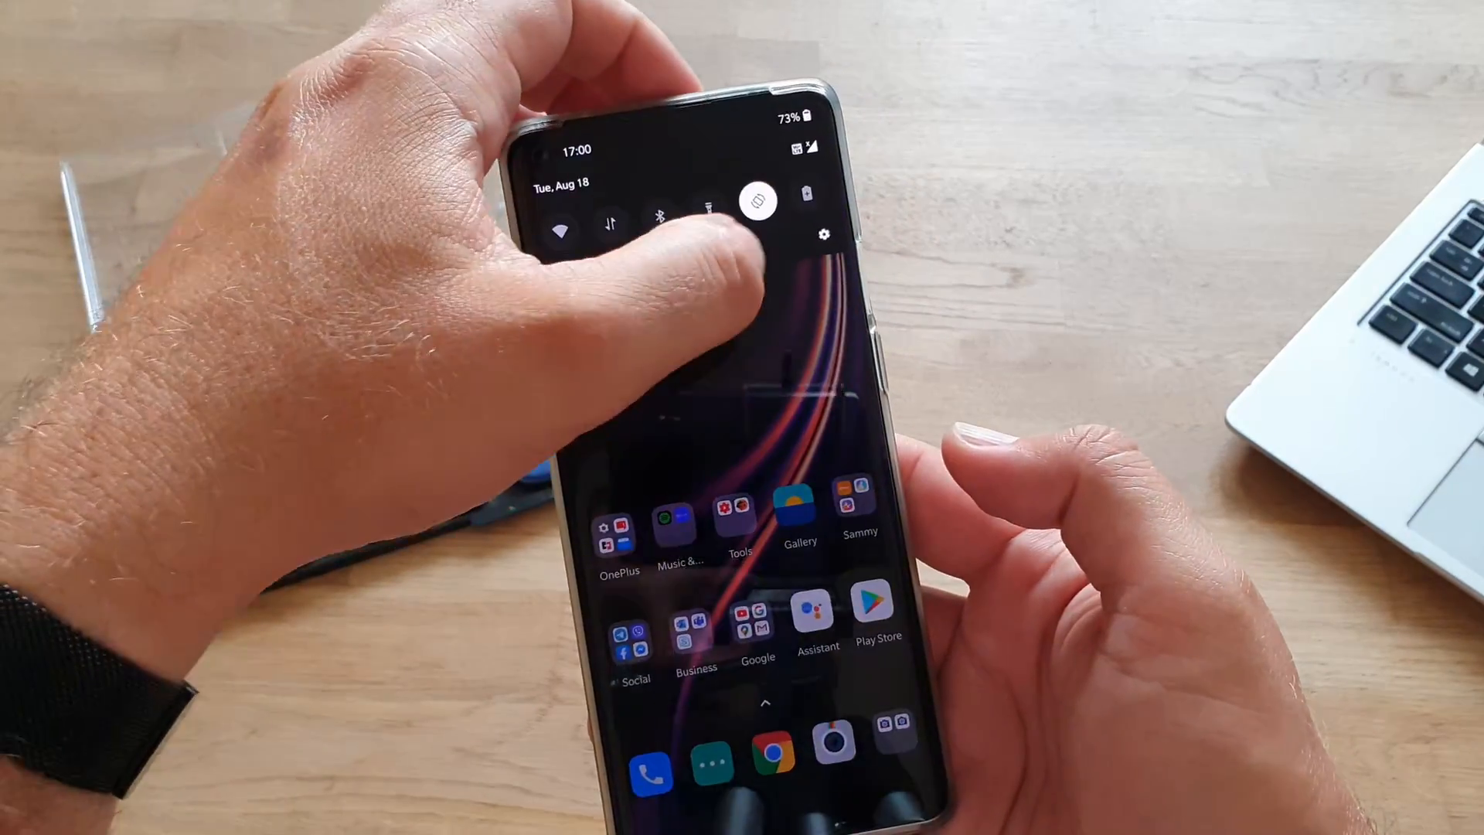
left_click(822, 234)
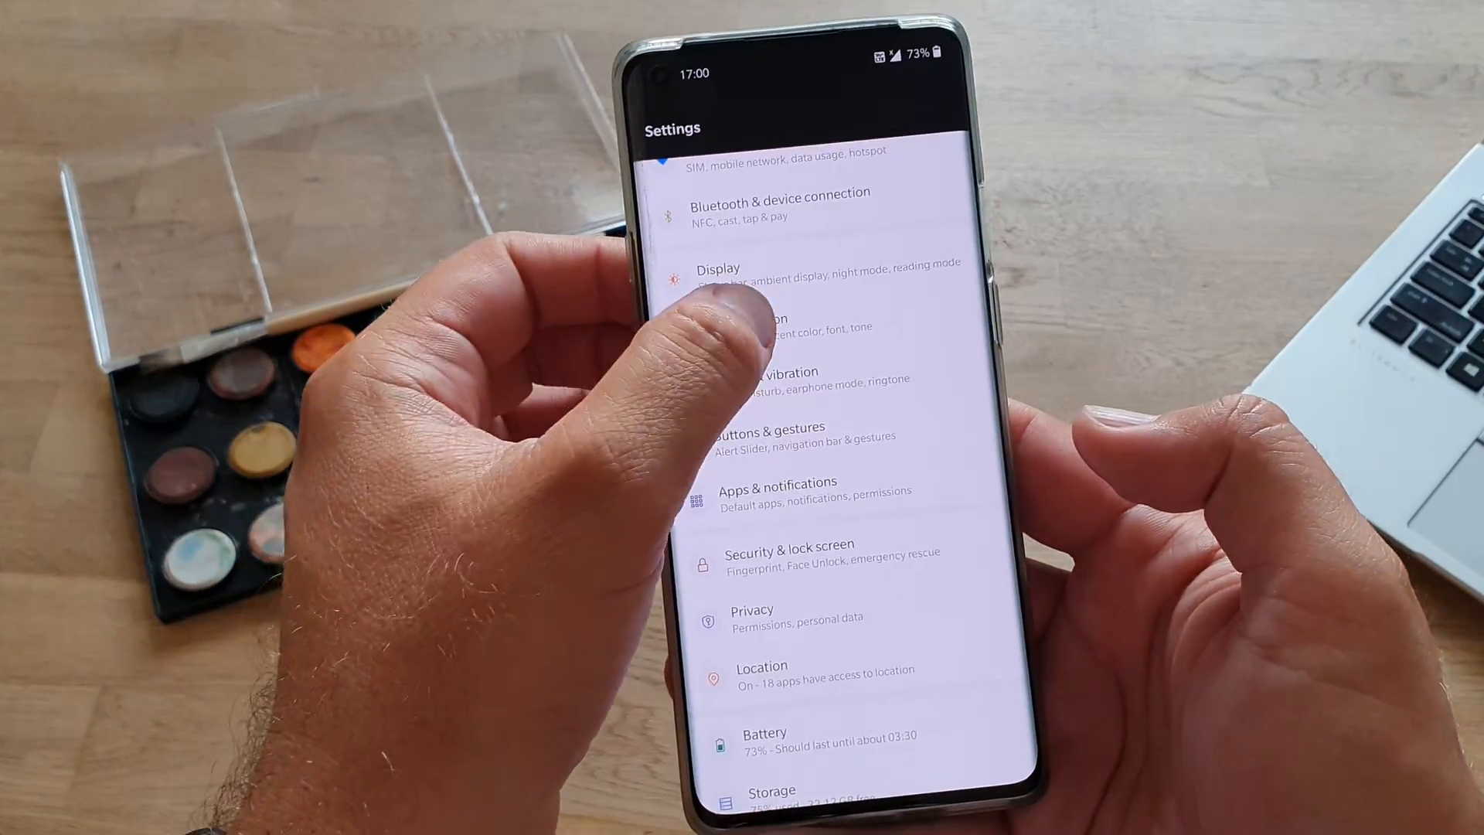
left_click(748, 321)
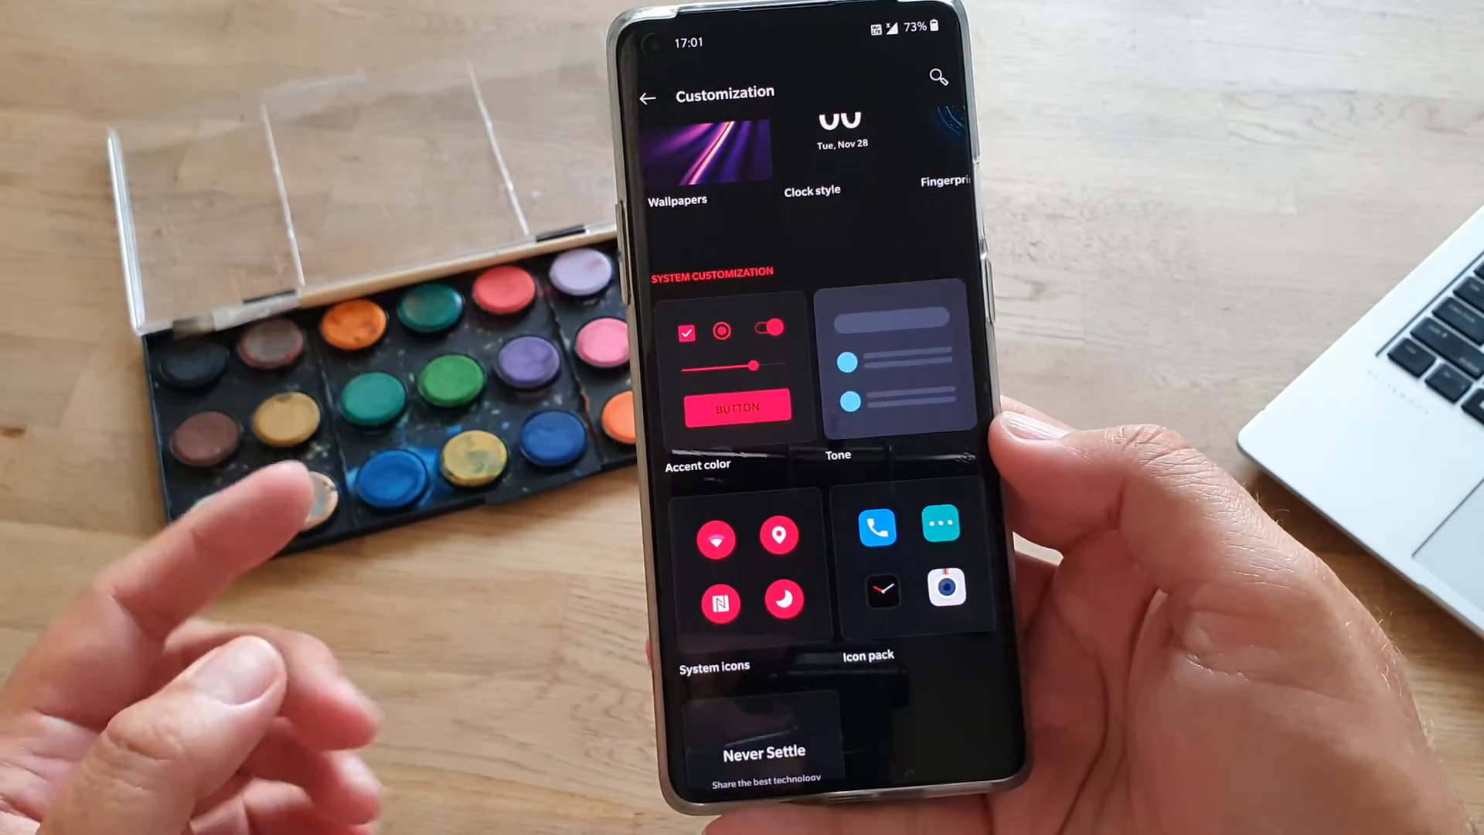
Set the system icons to the Teardrop shape and confirm.
left_click(898, 568)
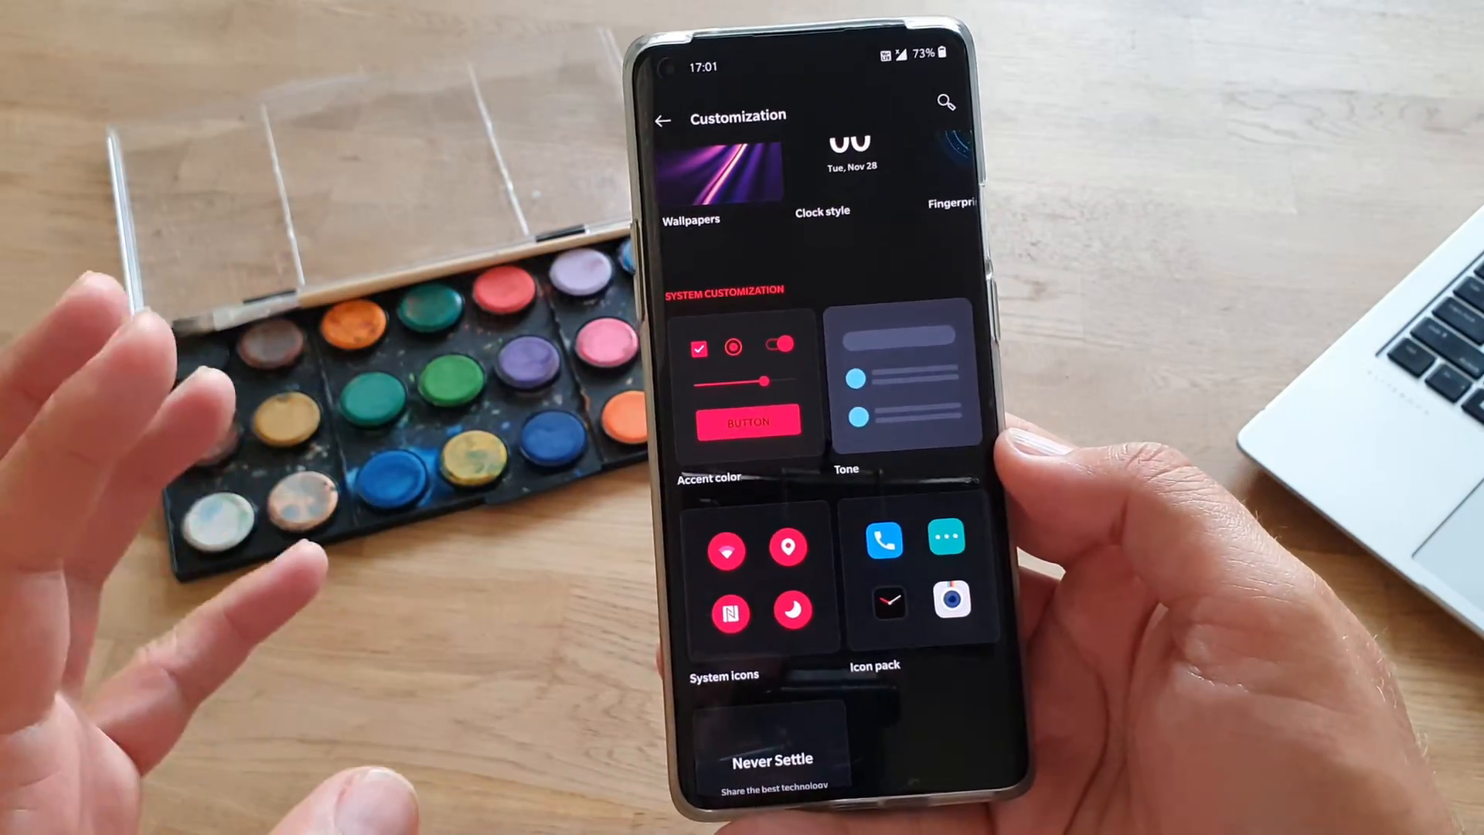
left_click(724, 586)
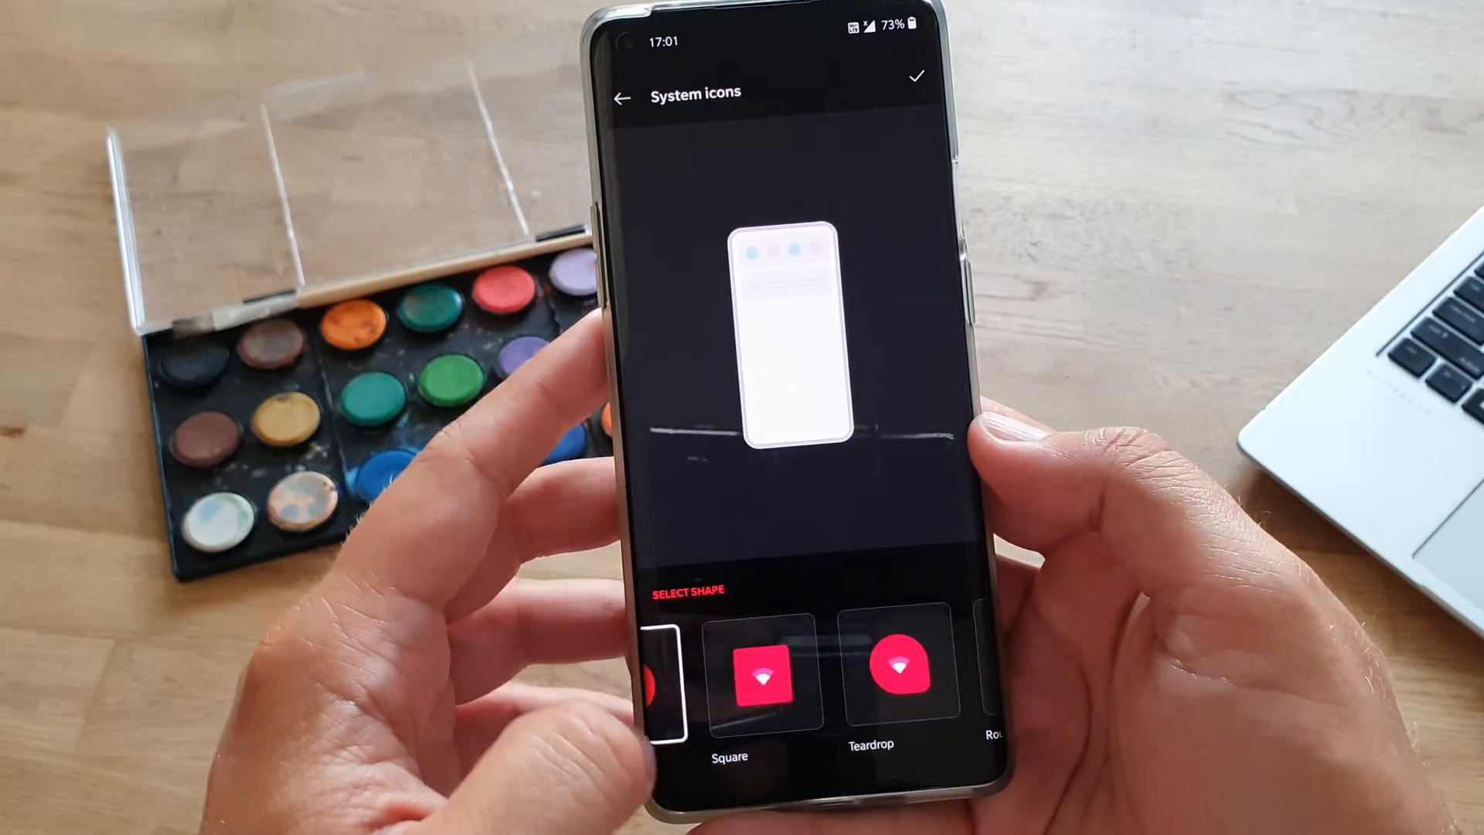
left_click(906, 684)
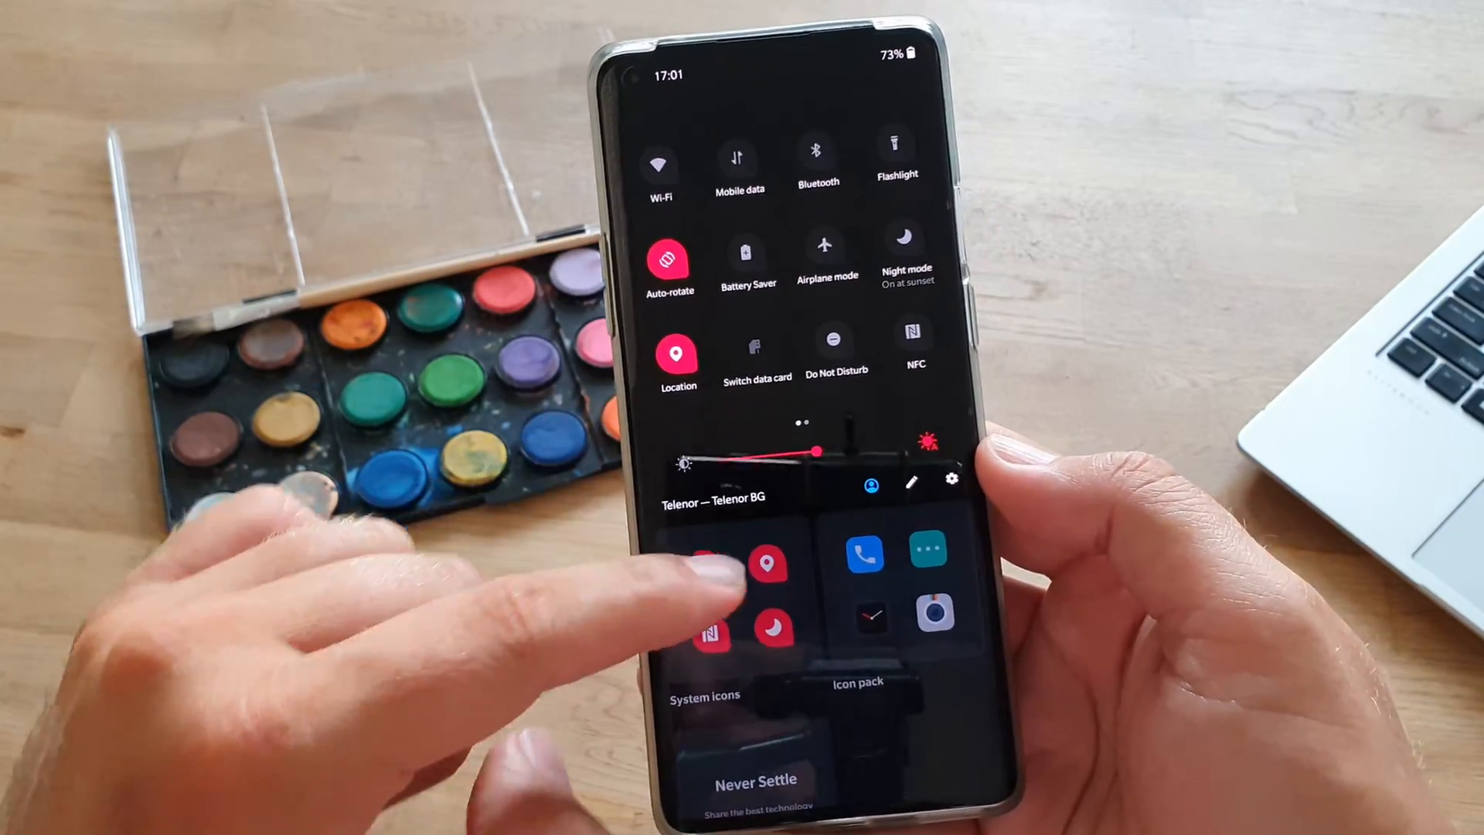
left_click(704, 694)
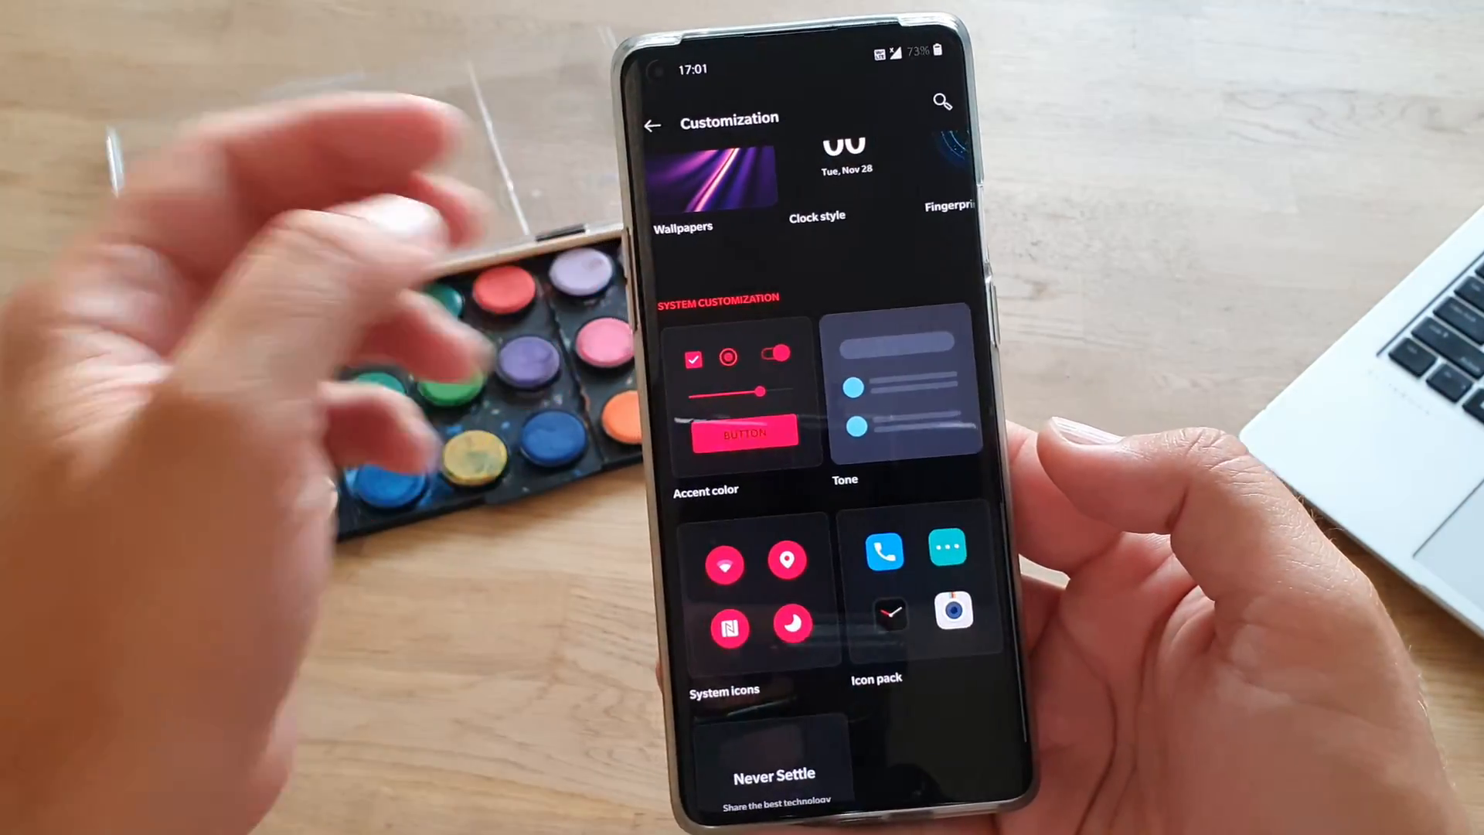
scroll("down", 3)
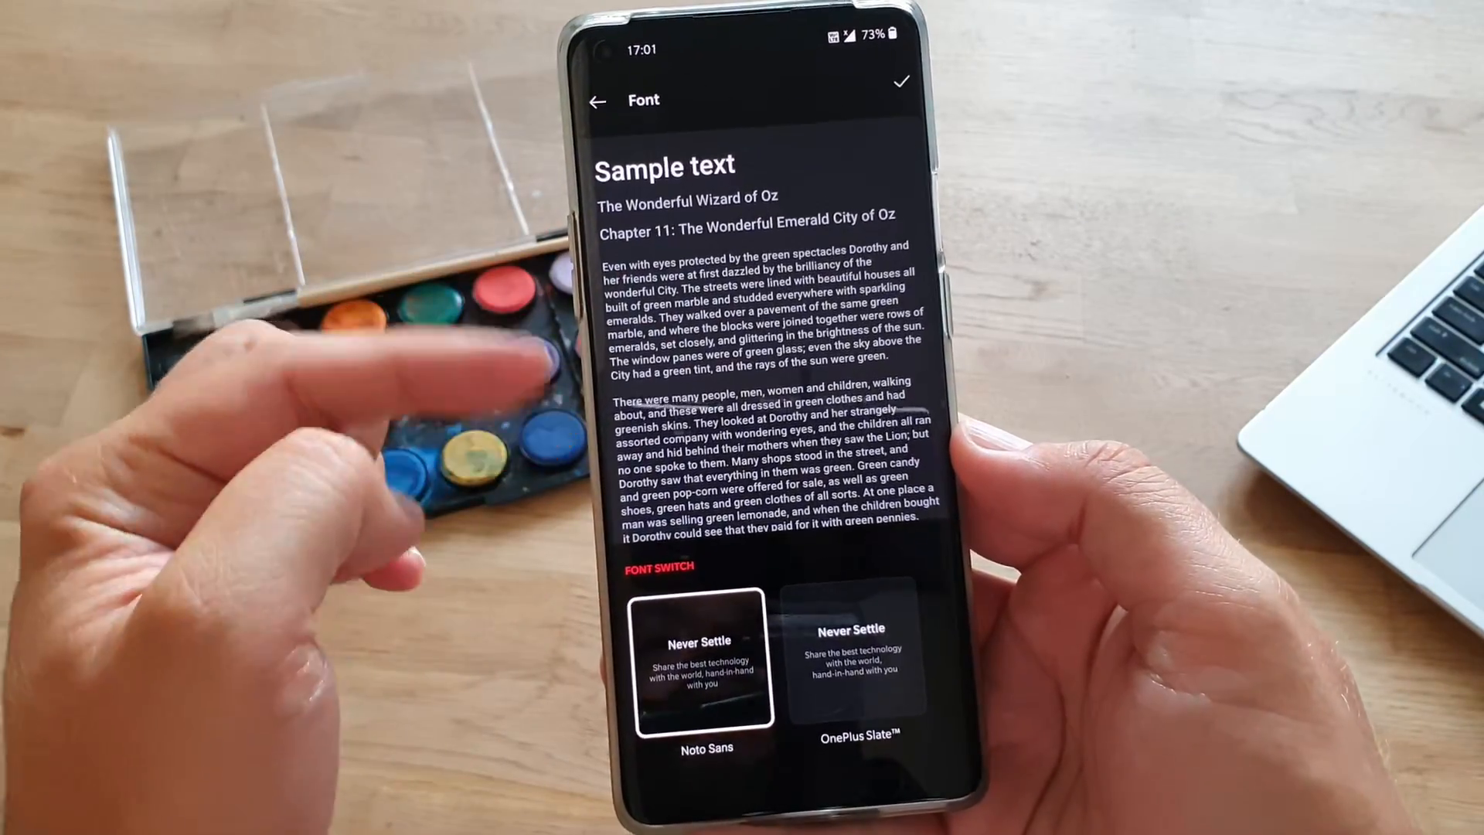
Select OnePlus Slate as the system font.
left_click(849, 658)
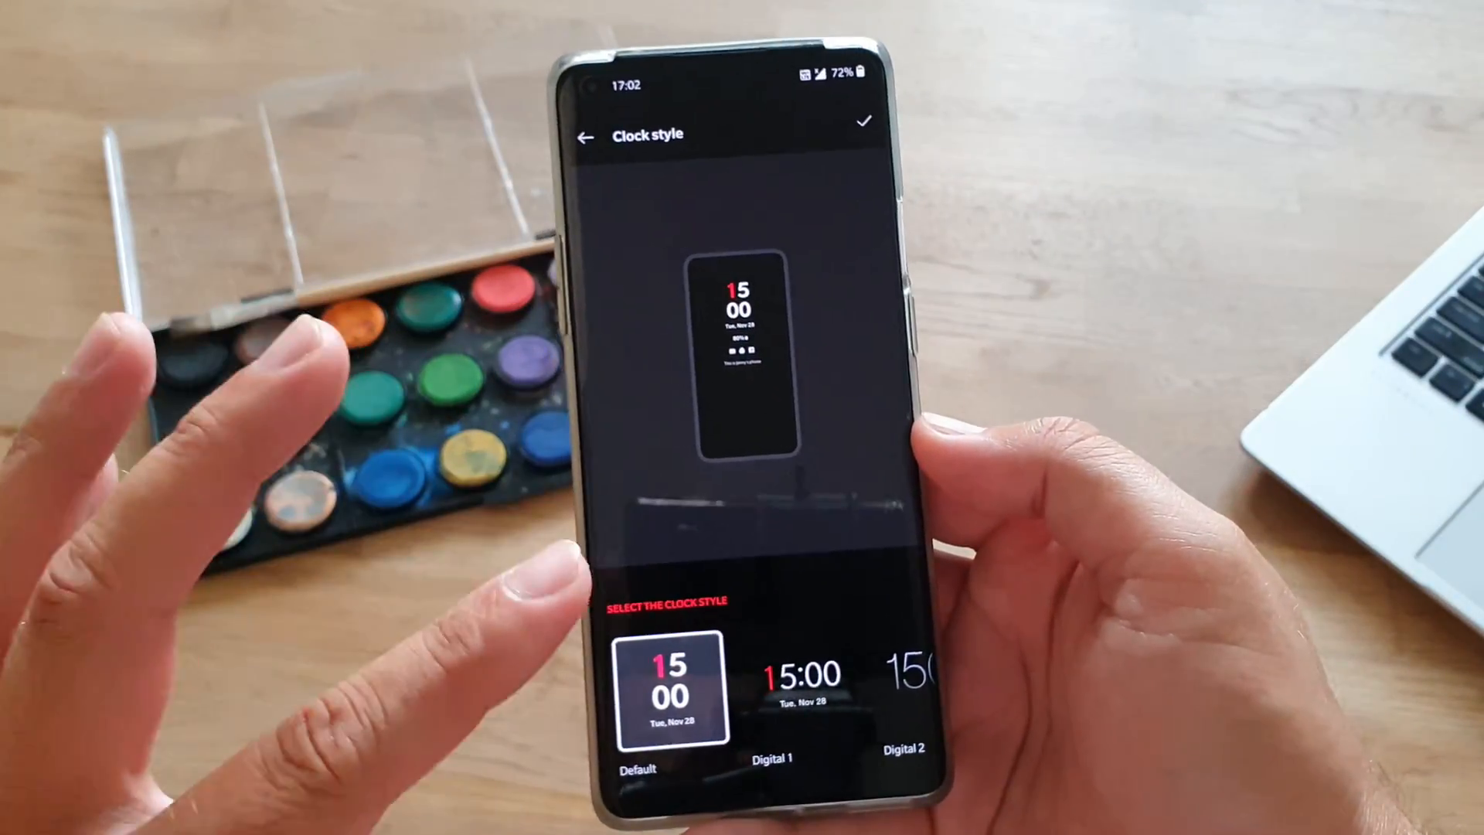
Browse the clock styles and pick an Analog clock style.
scroll("left", 3)
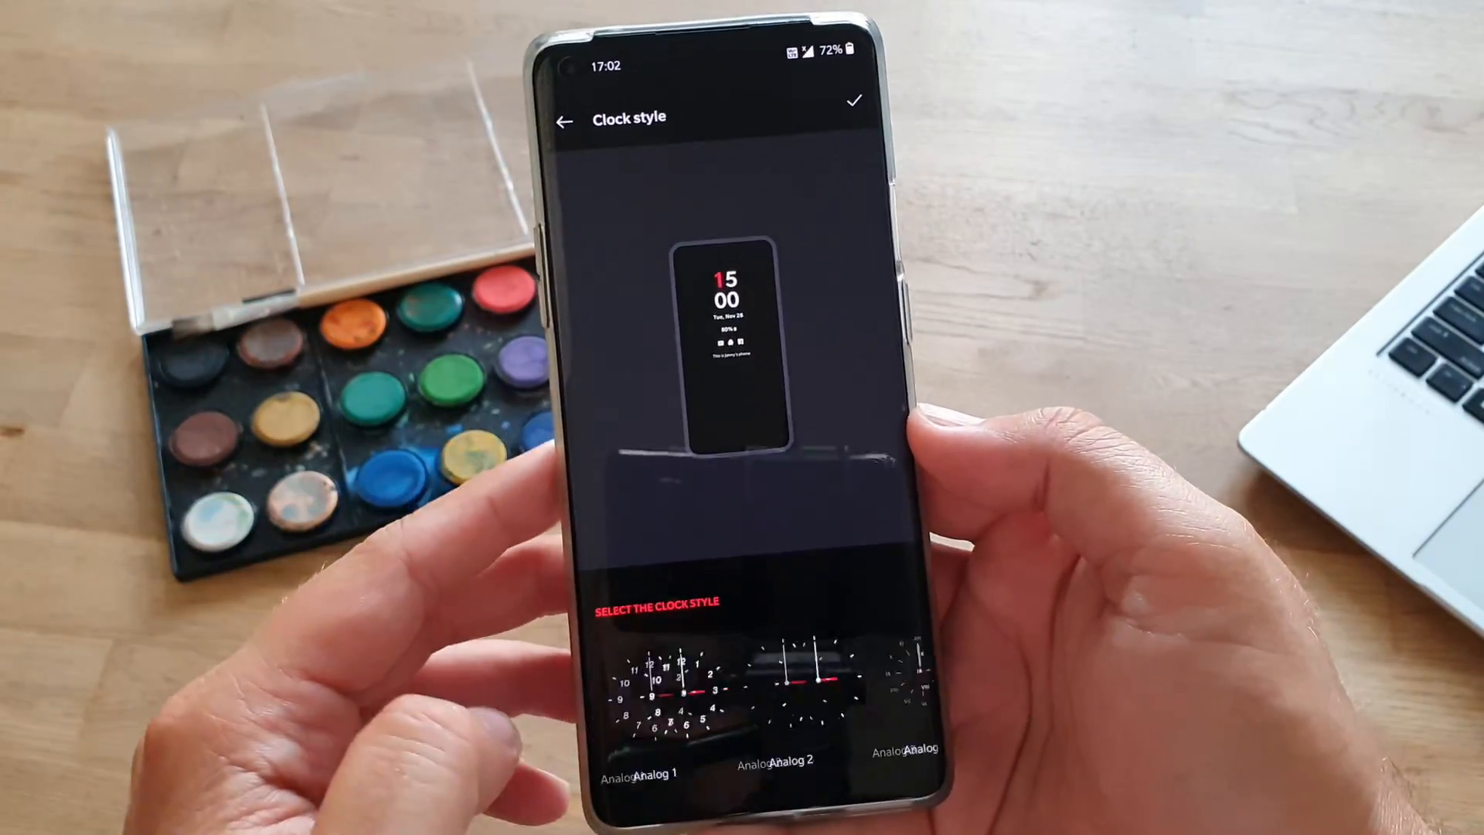
scroll("right", 3)
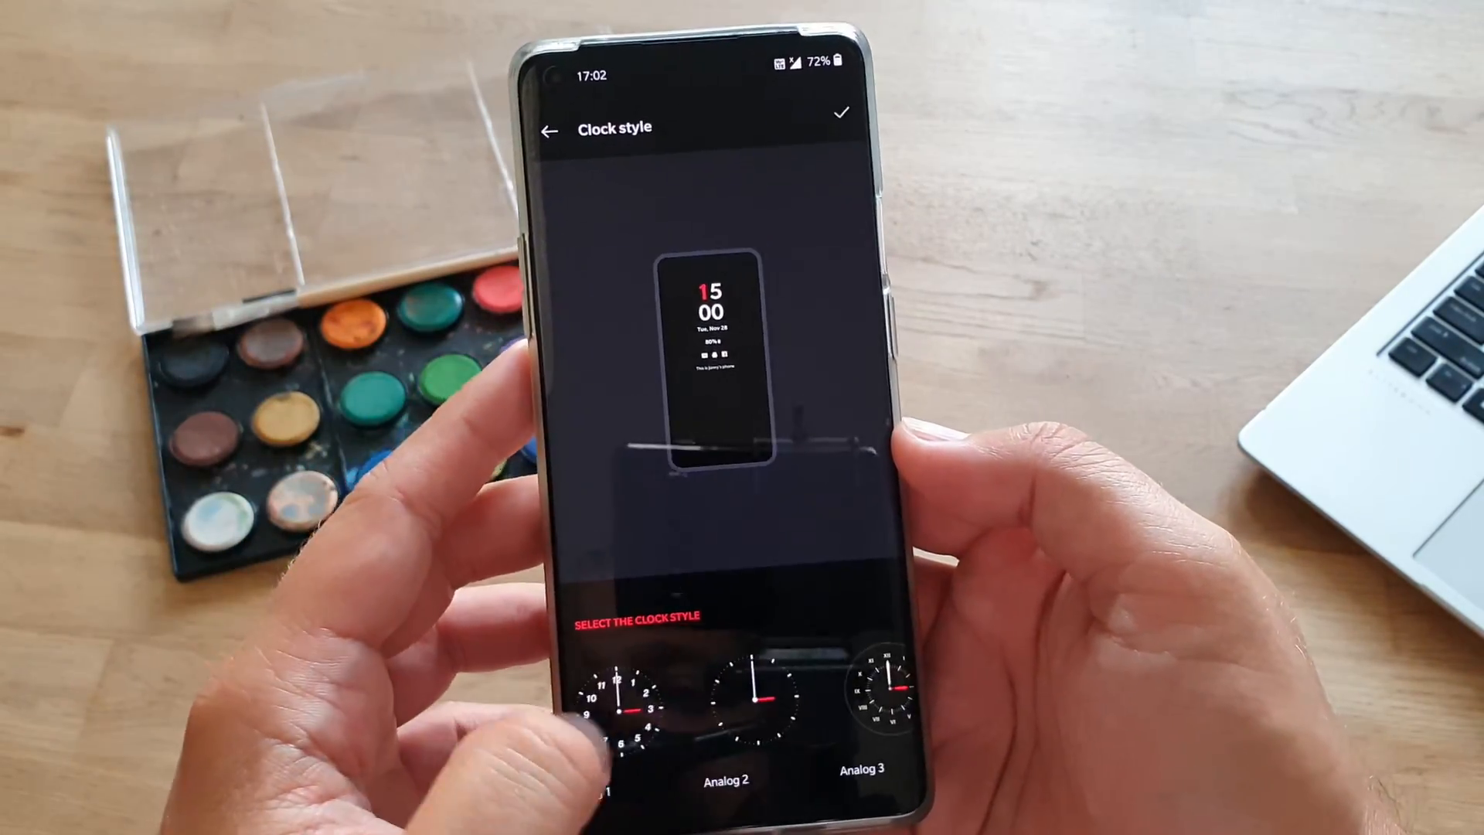
left_click(547, 131)
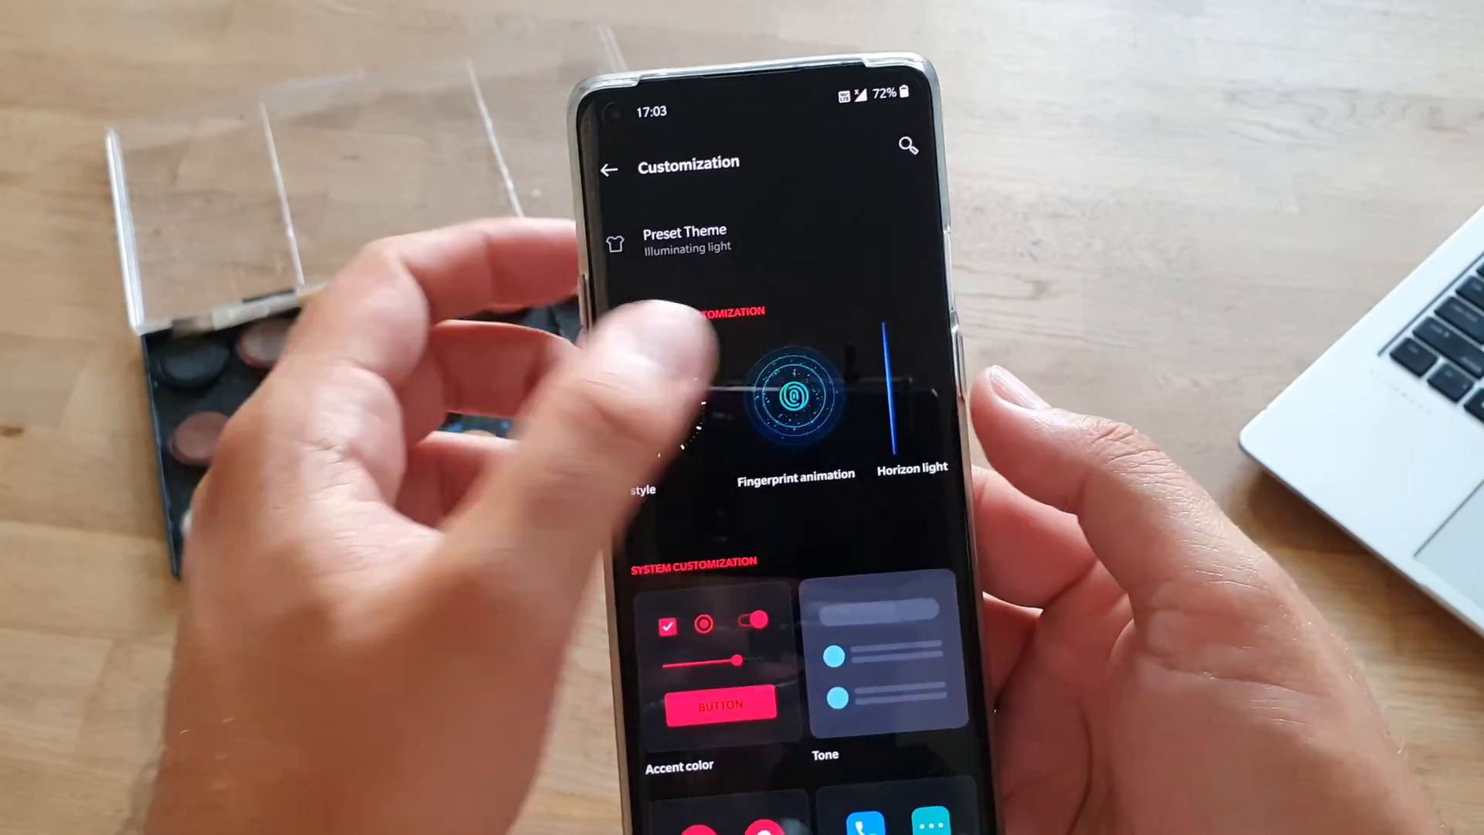
Change the horizon light colour from Blue to Red.
left_click(795, 398)
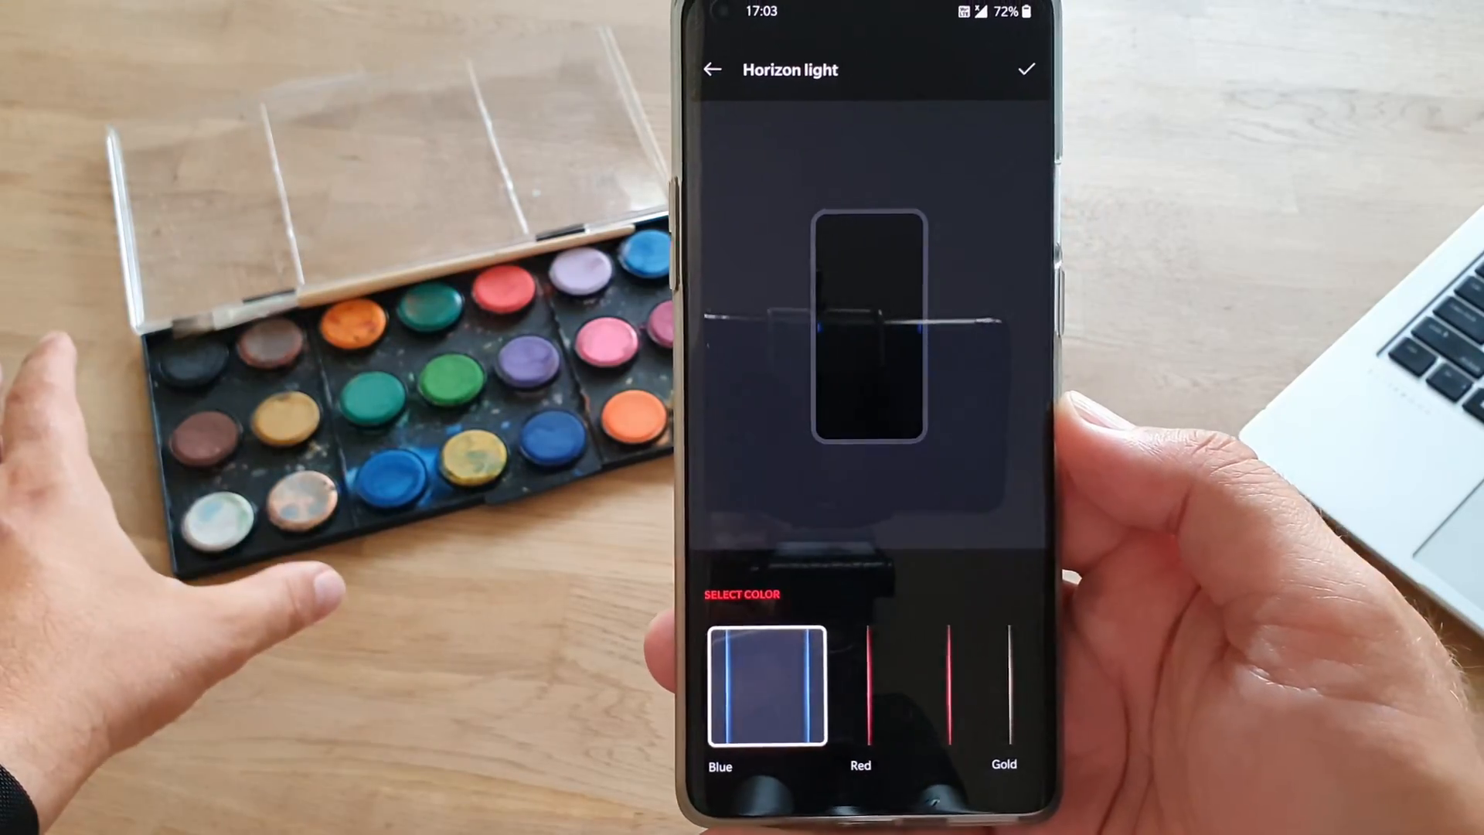
left_click(860, 688)
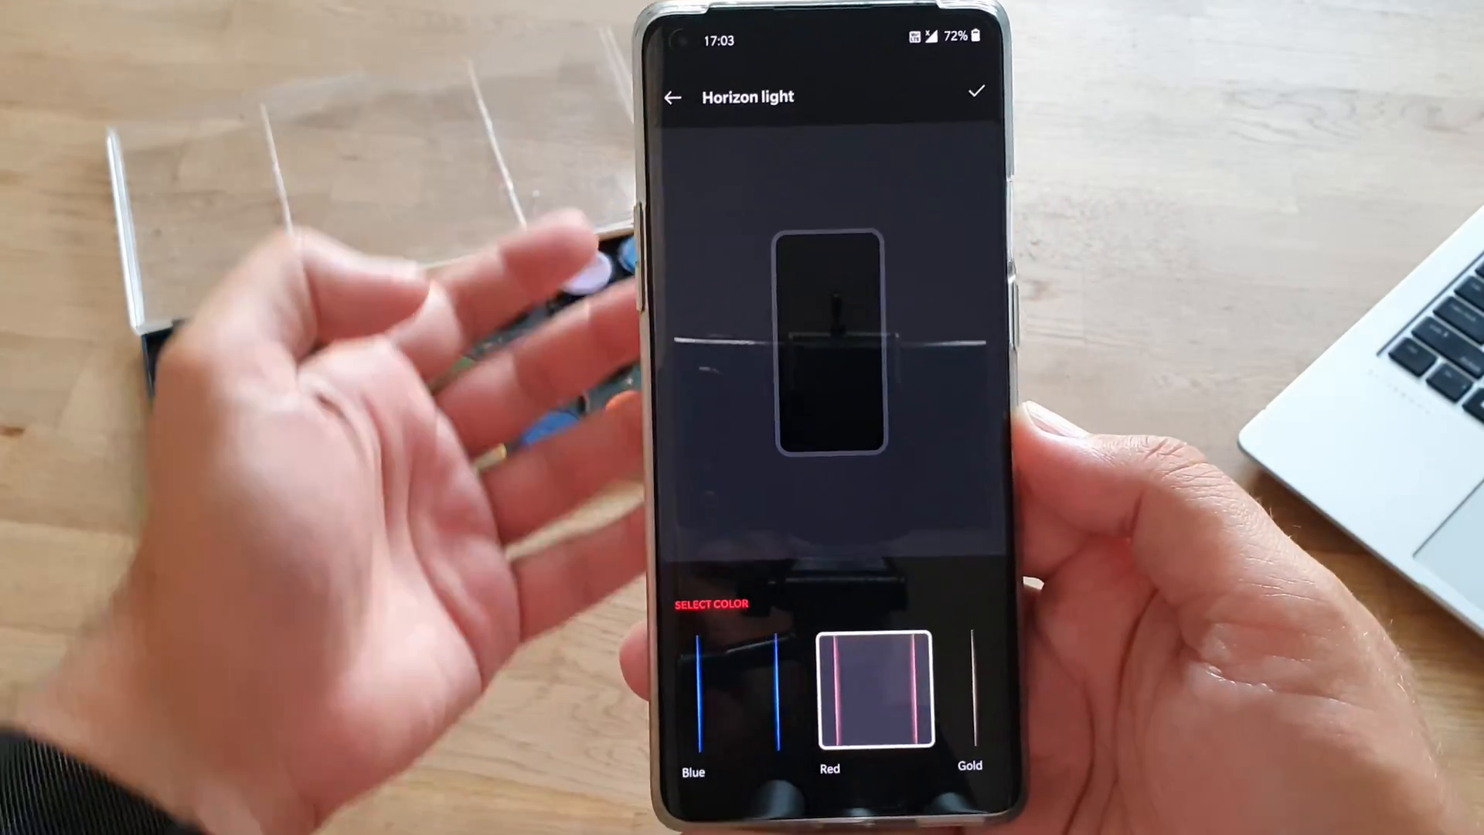